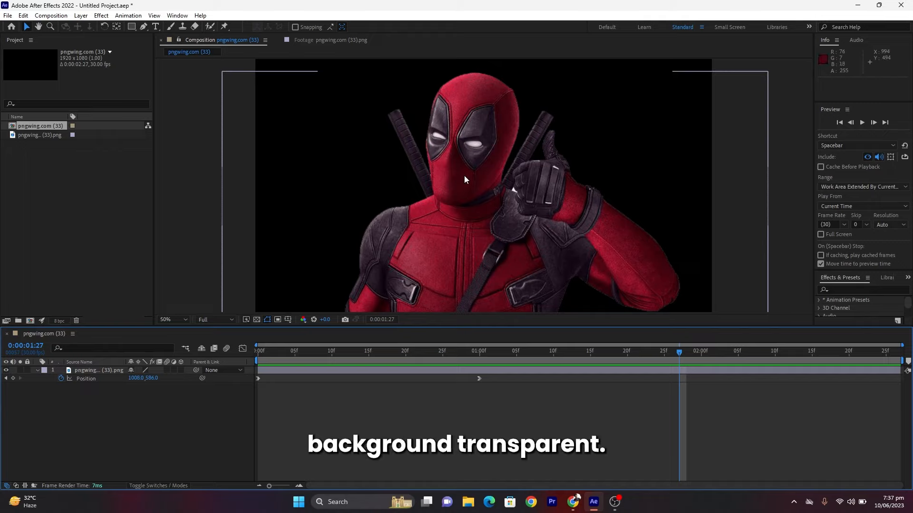
pyautogui.moveTo(247, 106)
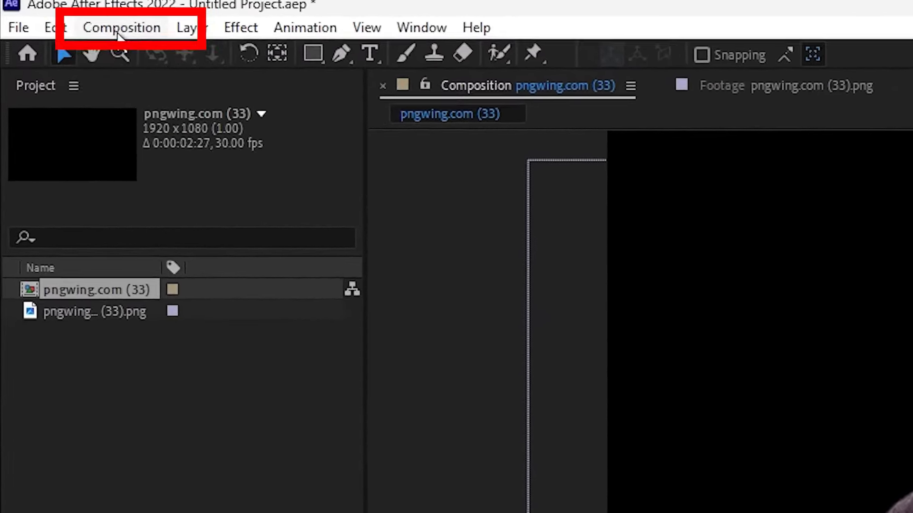
# Add the Deadpool composition to the Render Queue from the Composition menu.
pyautogui.click(121, 28)
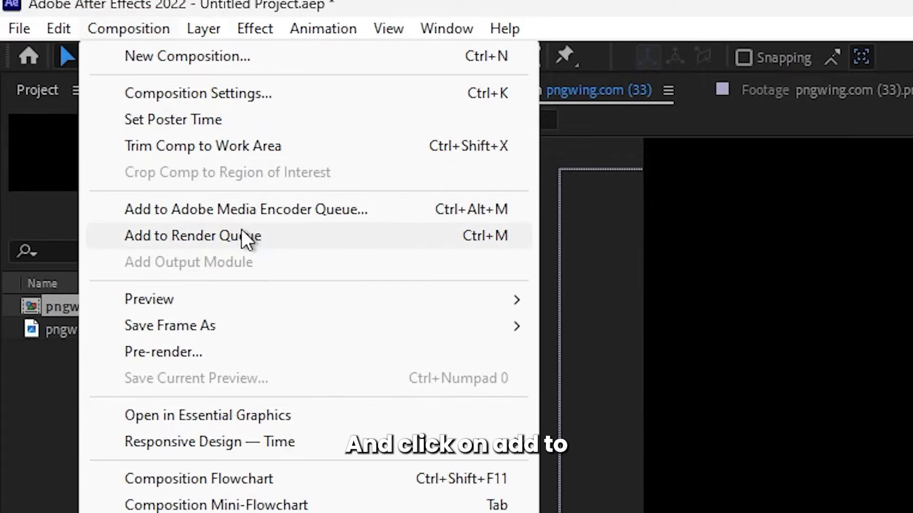
pyautogui.click(193, 235)
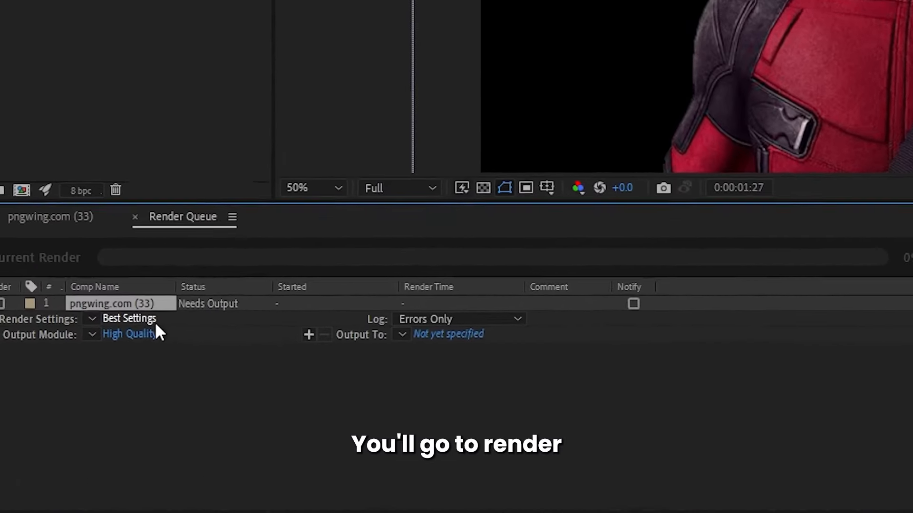
# Confirm the queued item's Best Settings render settings at Best quality, full resolution.
pyautogui.click(130, 319)
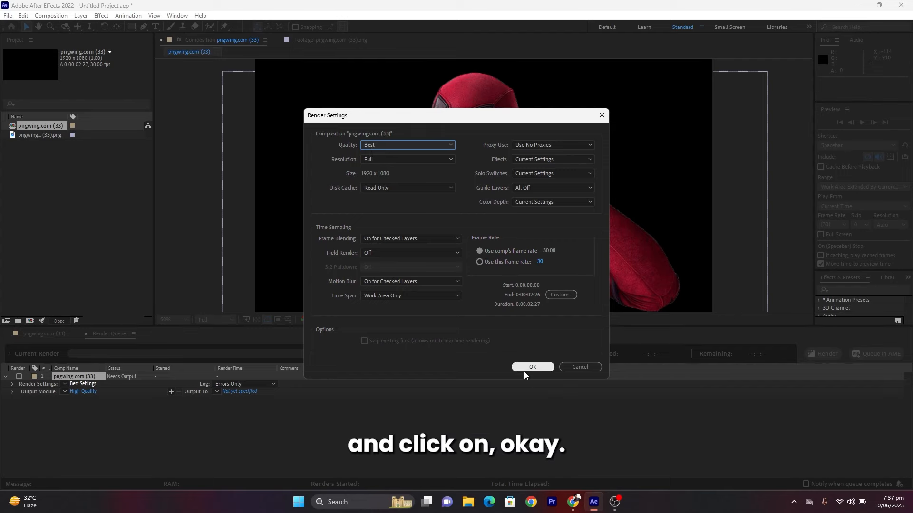
pyautogui.click(532, 366)
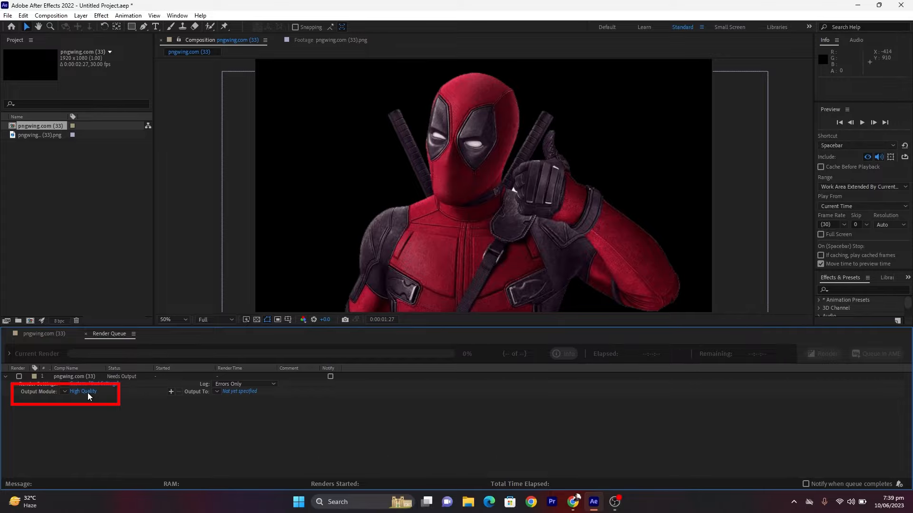
# In the Output Module settings, keep QuickTime format and set Channels to Alpha.
pyautogui.click(82, 391)
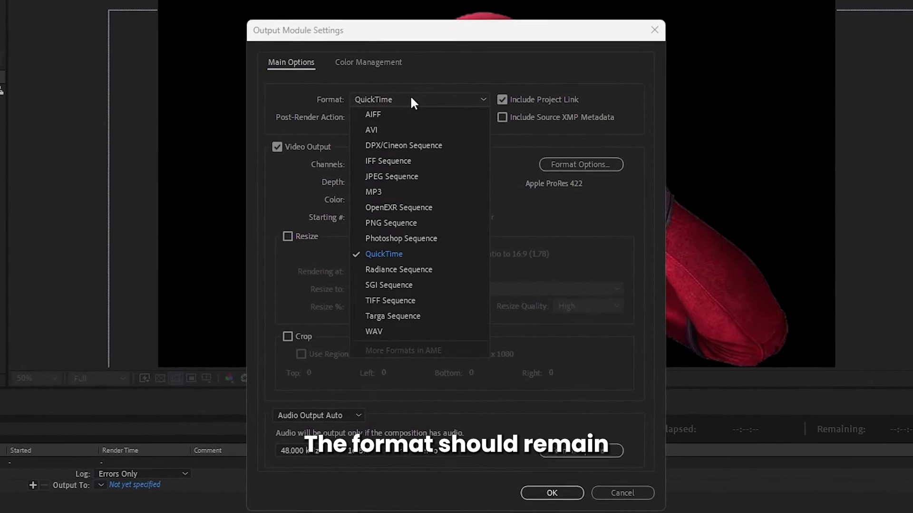
pyautogui.click(384, 253)
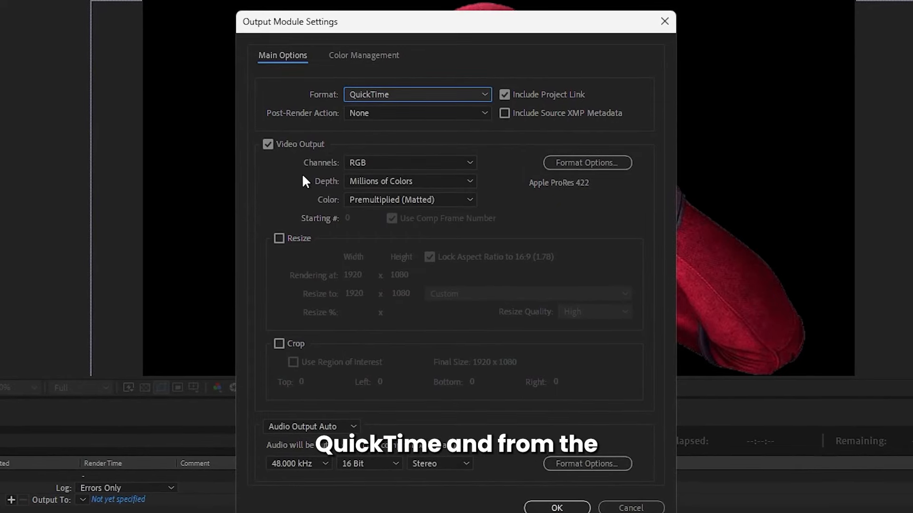
pyautogui.click(409, 163)
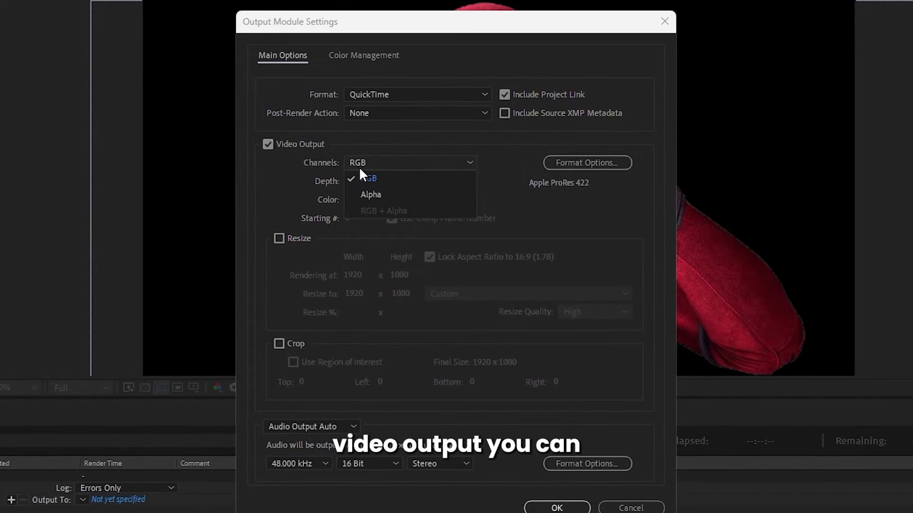
pyautogui.click(370, 194)
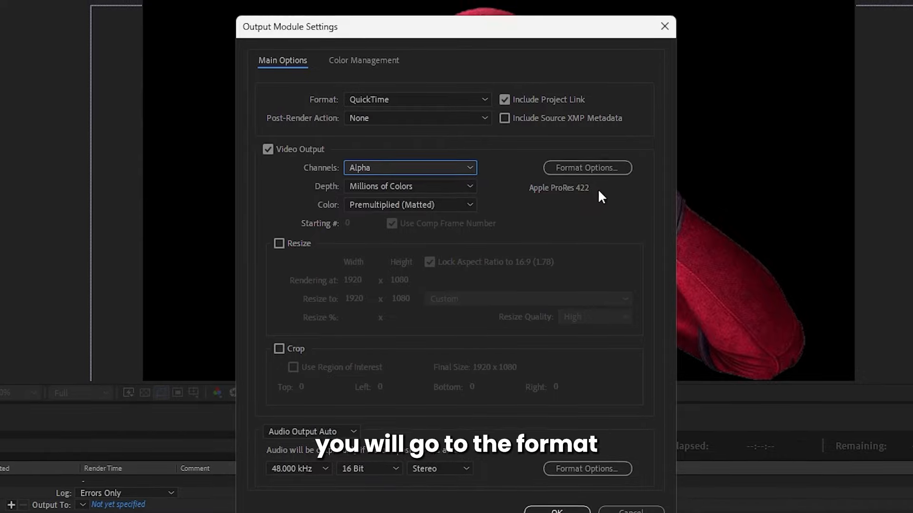
# Set the QuickTime video codec to Animation in Format Options.
pyautogui.click(587, 168)
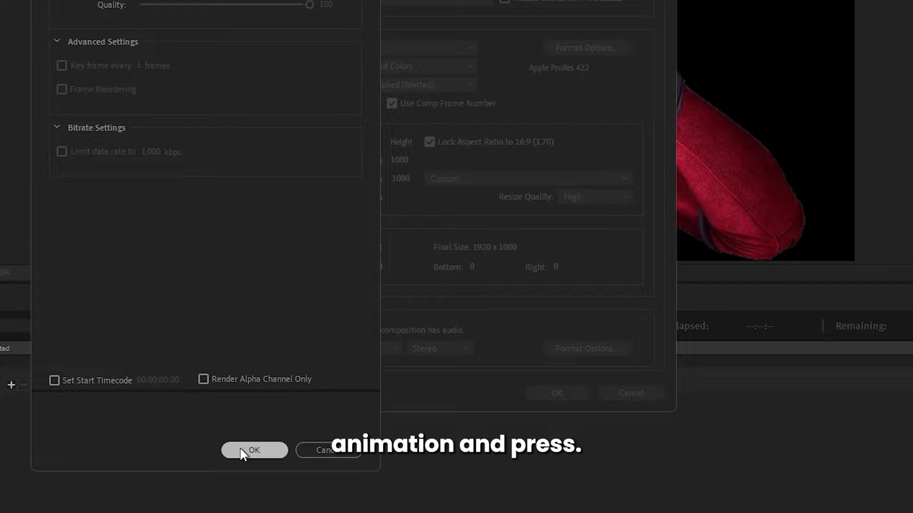
pyautogui.click(253, 450)
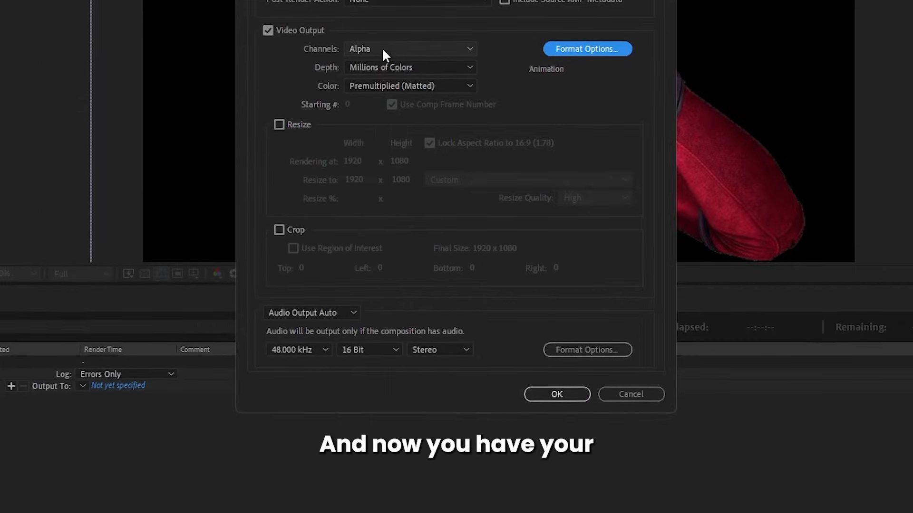
pyautogui.click(409, 49)
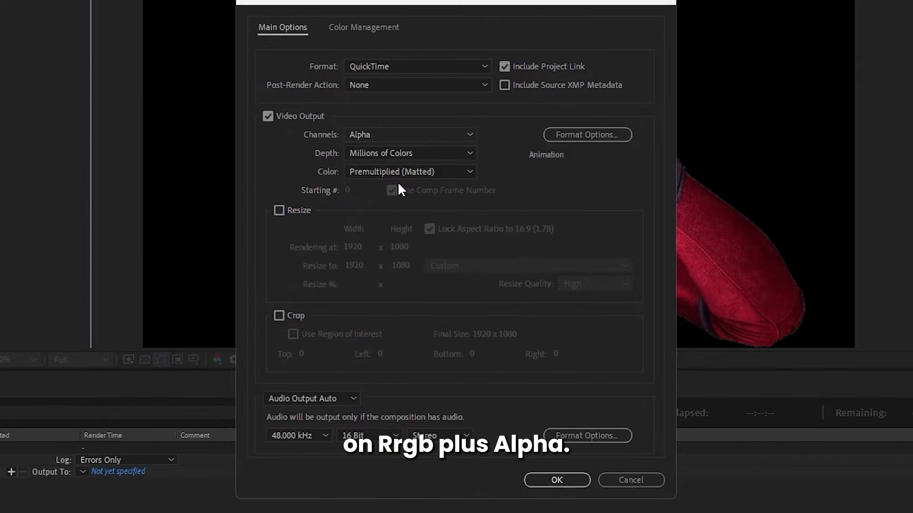
# Set Channels to RGB + Alpha and save the output movie to the Desktop.
pyautogui.click(409, 134)
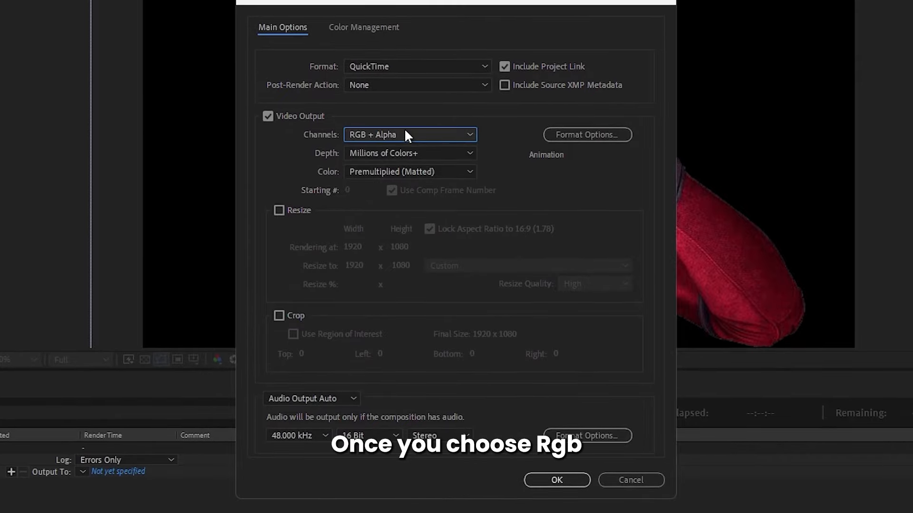
pyautogui.moveTo(783, 306)
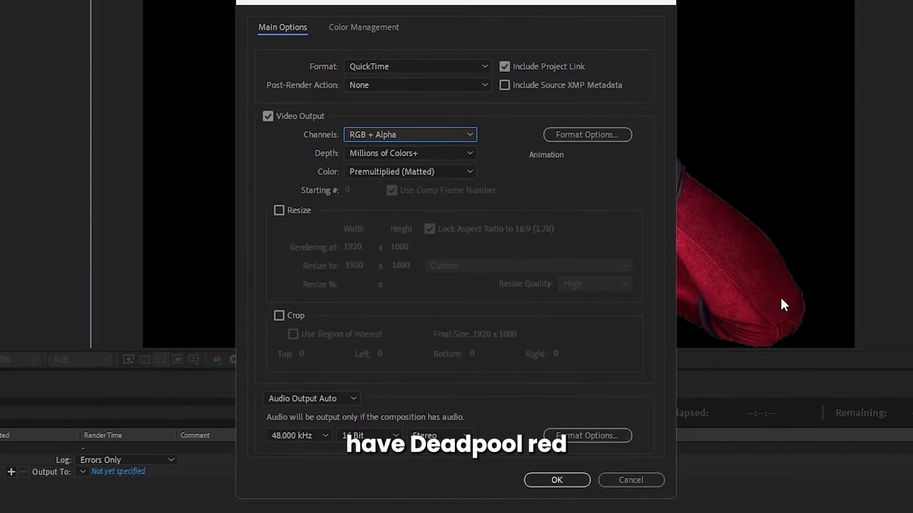
pyautogui.moveTo(672, 233)
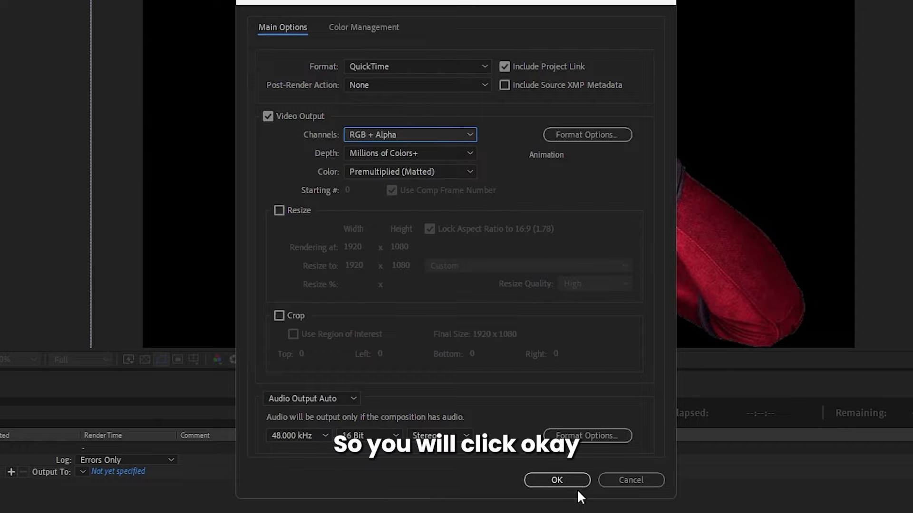
pyautogui.click(556, 480)
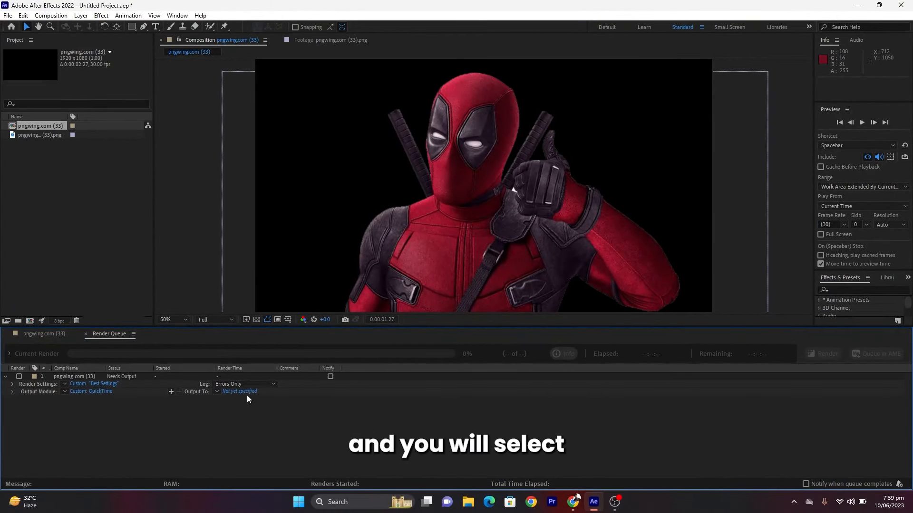
pyautogui.click(238, 391)
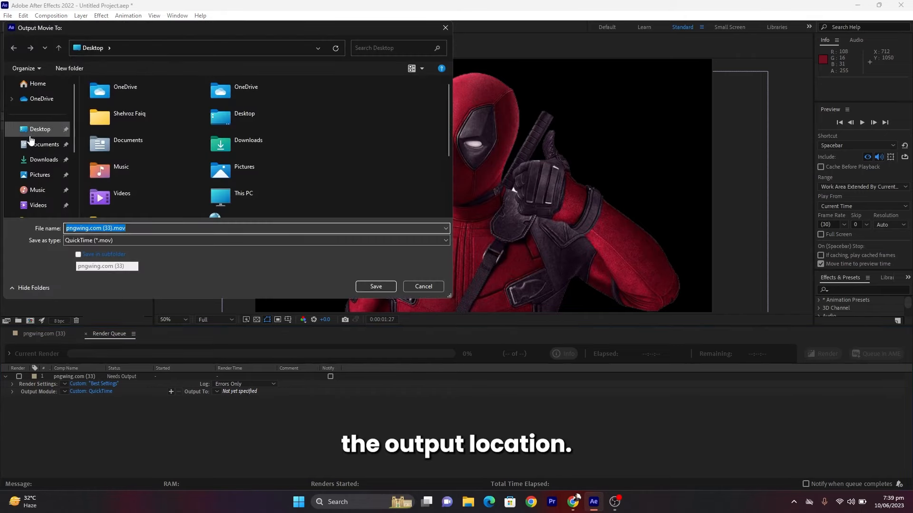
pyautogui.click(40, 129)
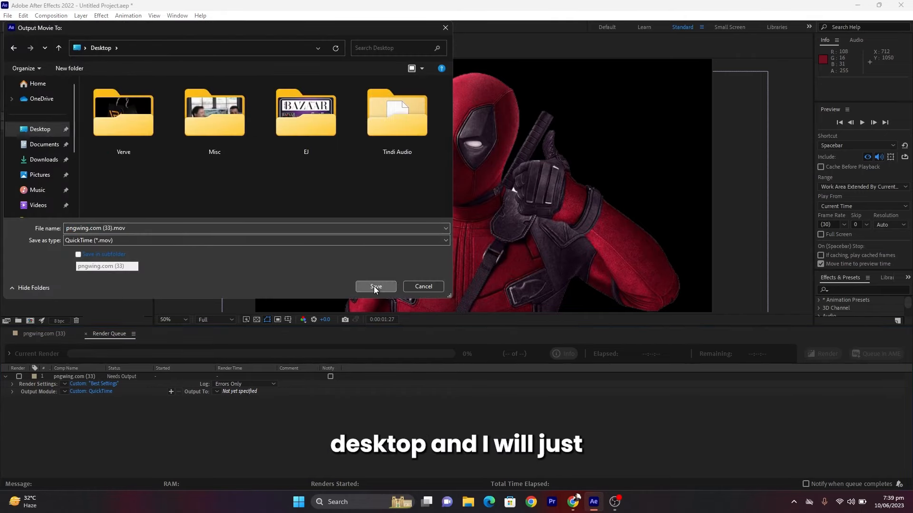
pyautogui.click(375, 286)
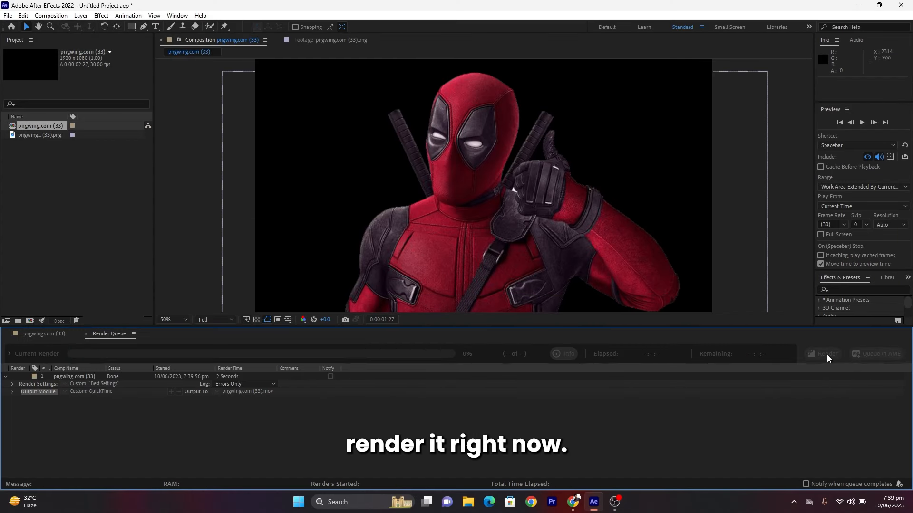
pyautogui.moveTo(517, 462)
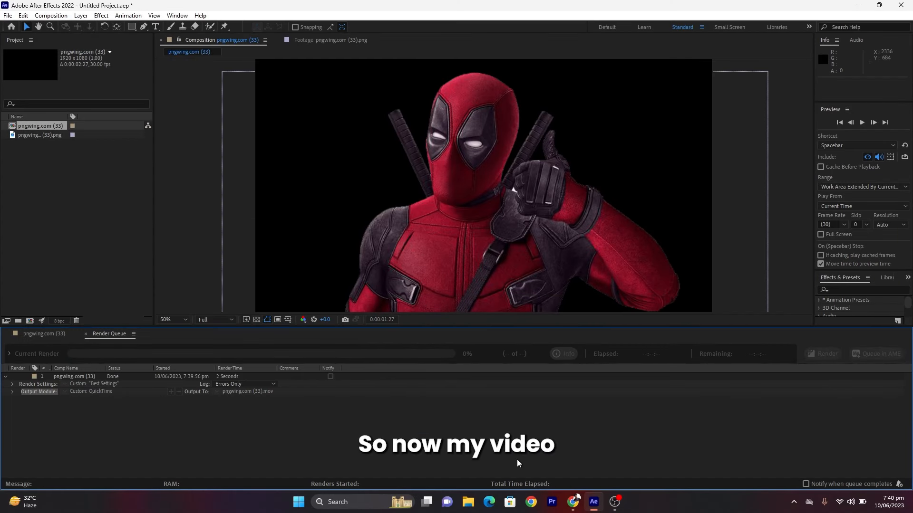